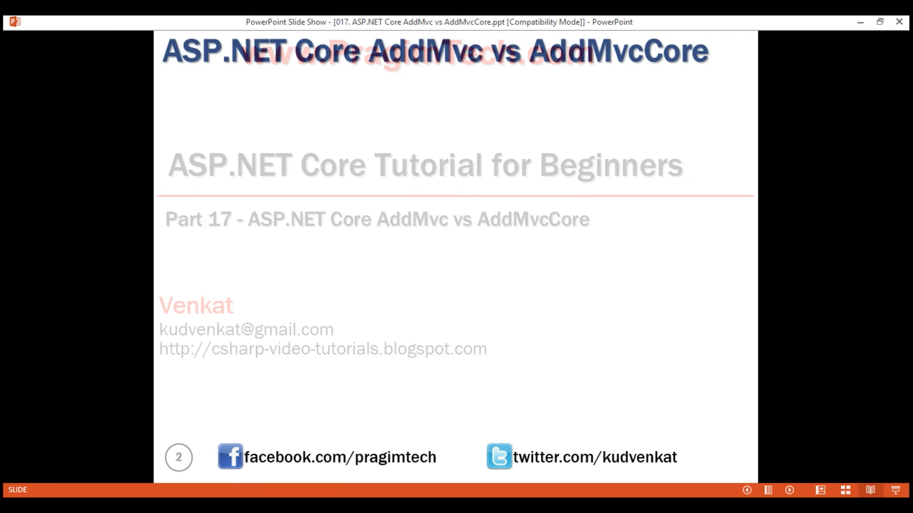
- Advance the slideshow to the AddMvc versus AddMvcCore code comparison slide
key("Right")
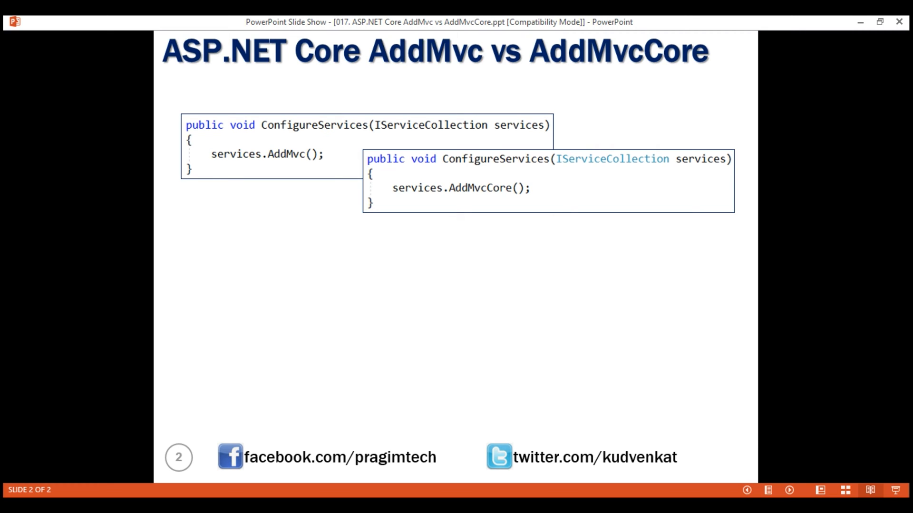
mouse_move(291, 177)
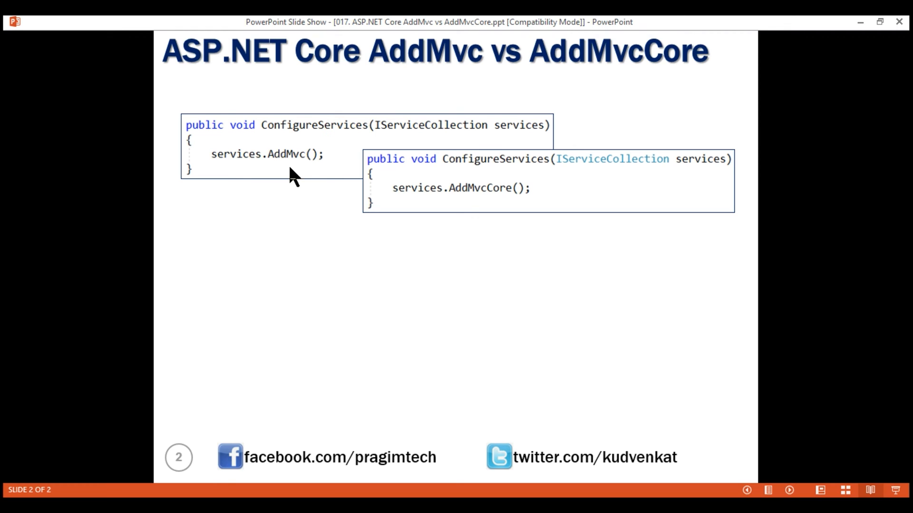
mouse_move(404, 142)
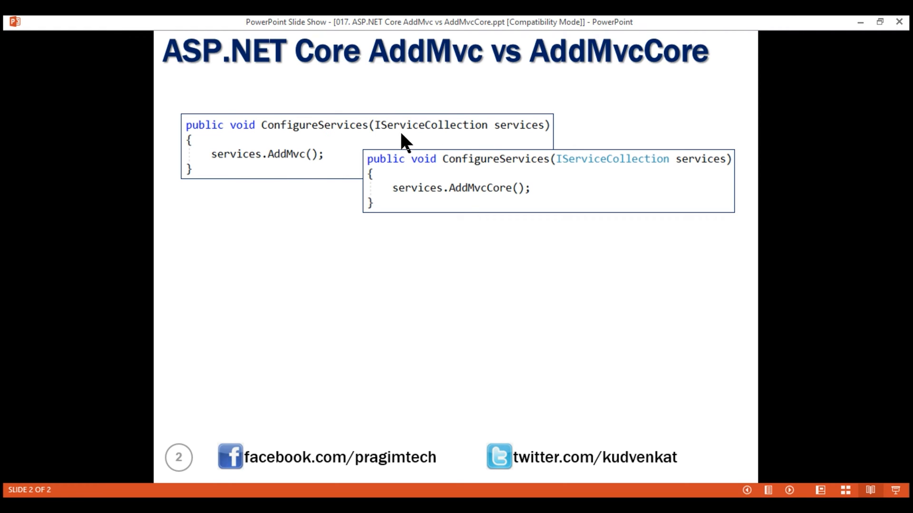
mouse_move(340, 157)
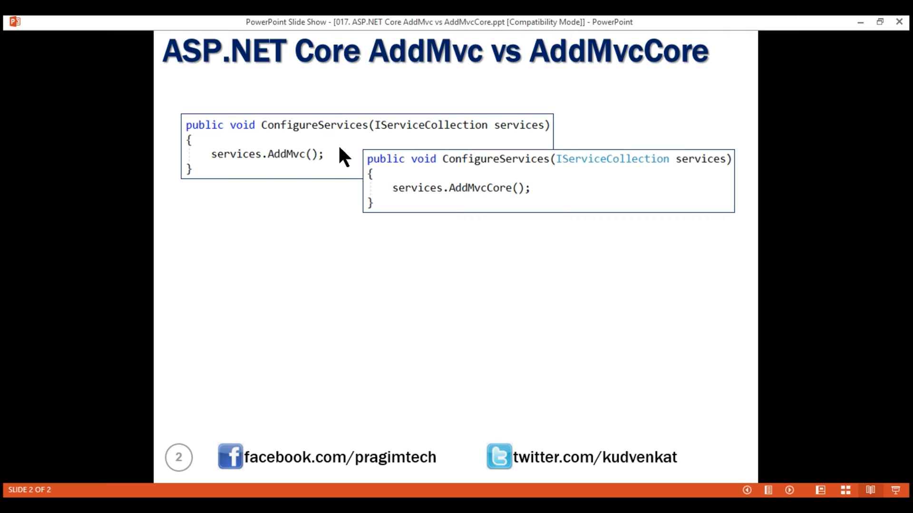
mouse_move(349, 145)
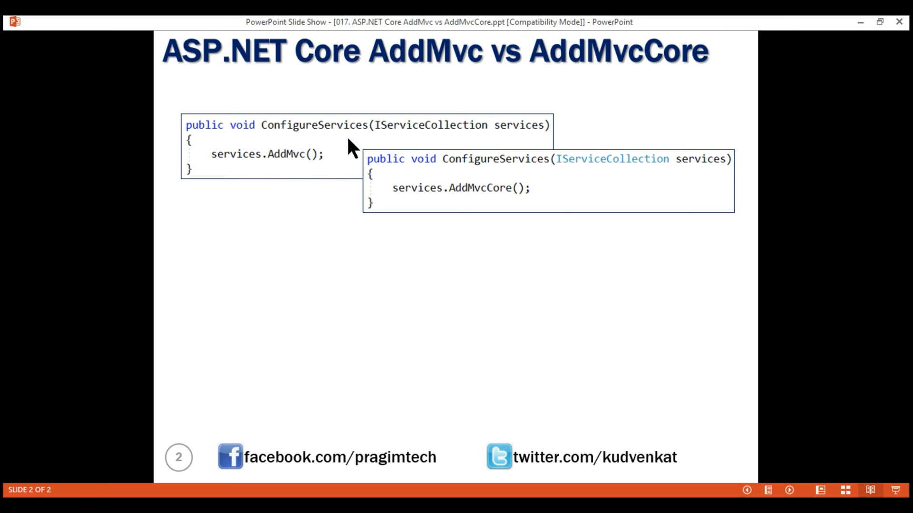
mouse_move(315, 142)
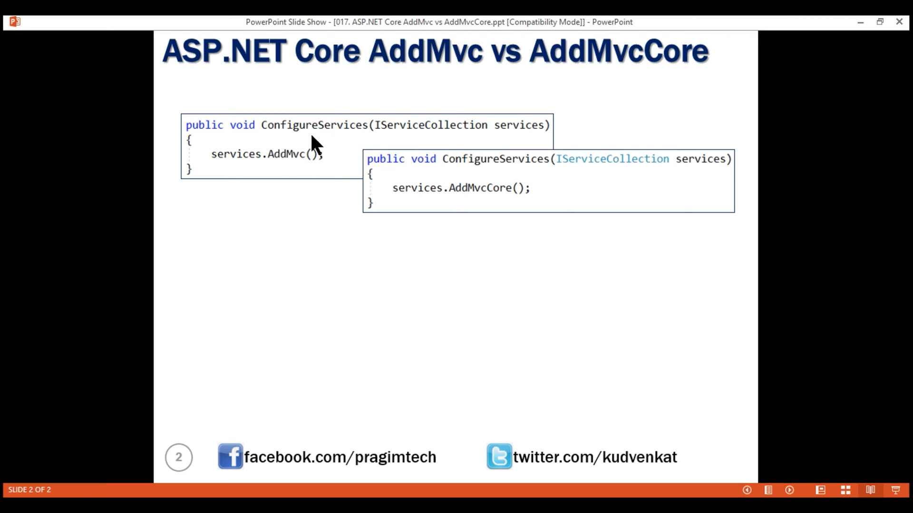
mouse_move(396, 145)
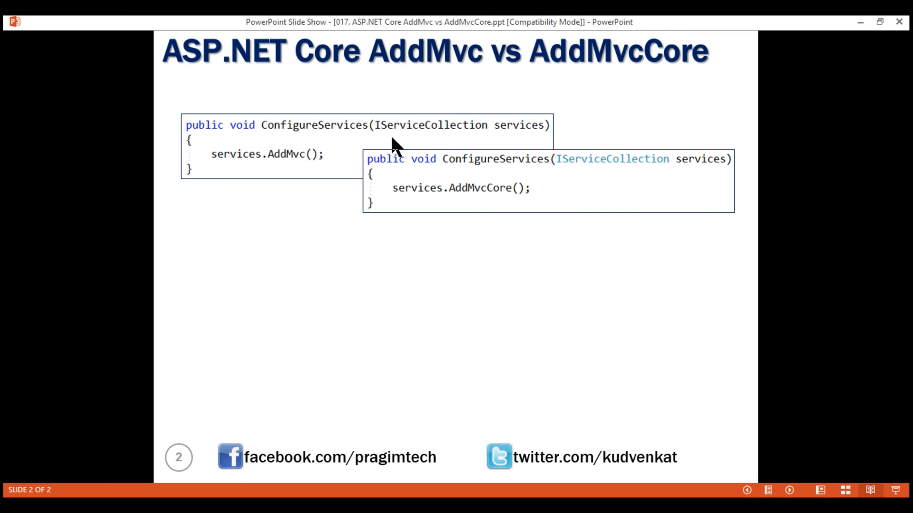
mouse_move(316, 173)
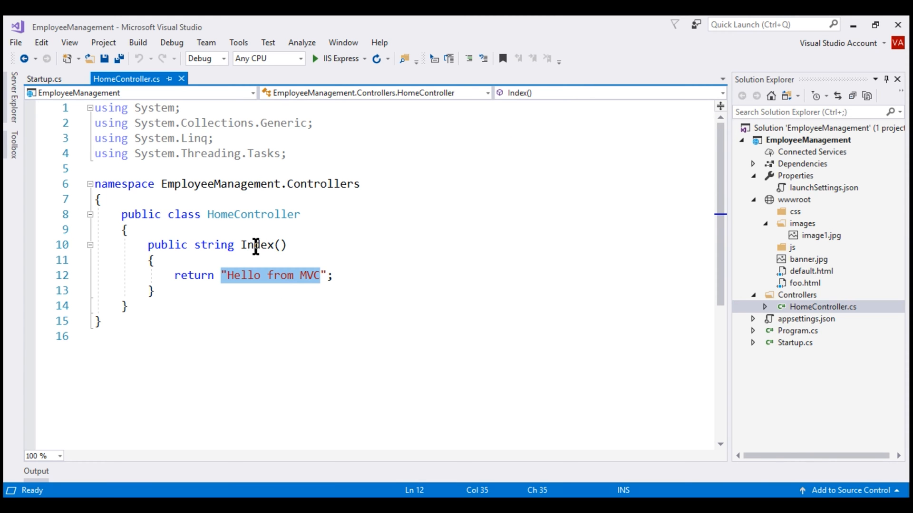
mouse_move(328, 207)
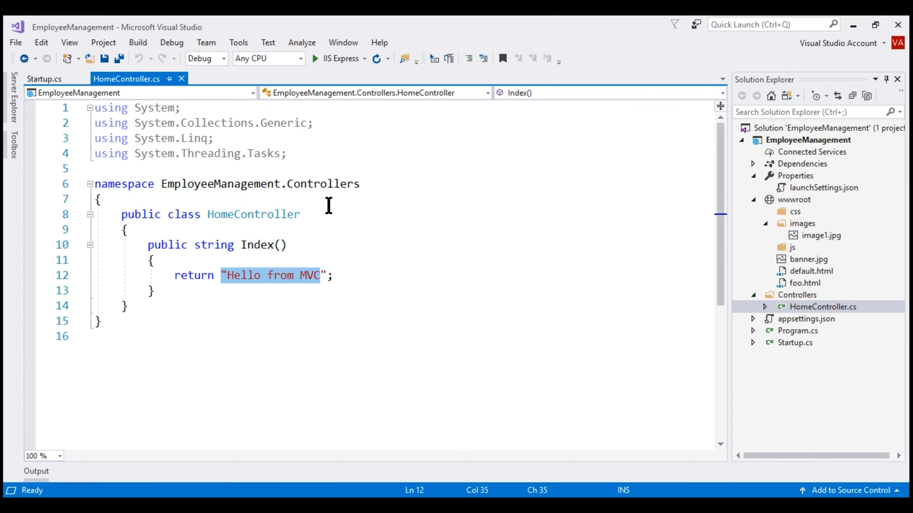
mouse_move(519, 280)
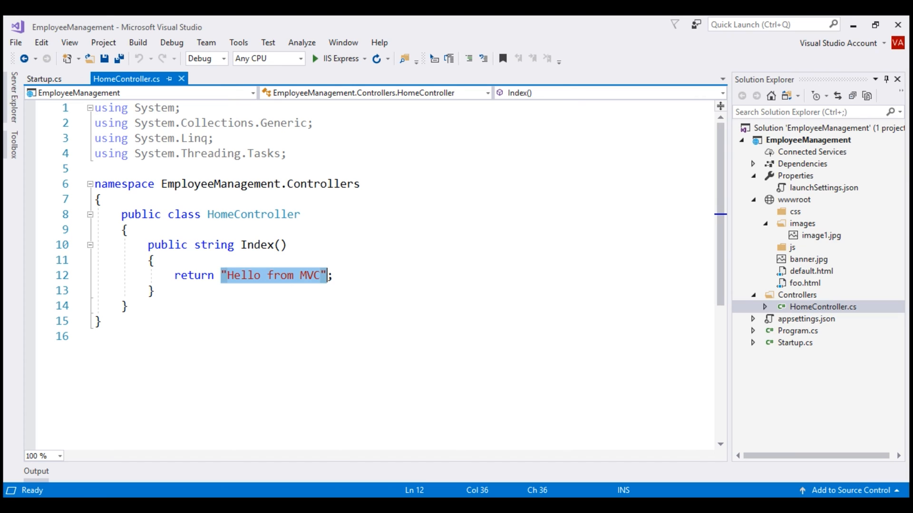
- Replace Index's hello string with 'this.' and move to the class line to add ': Controller'
type("th;")
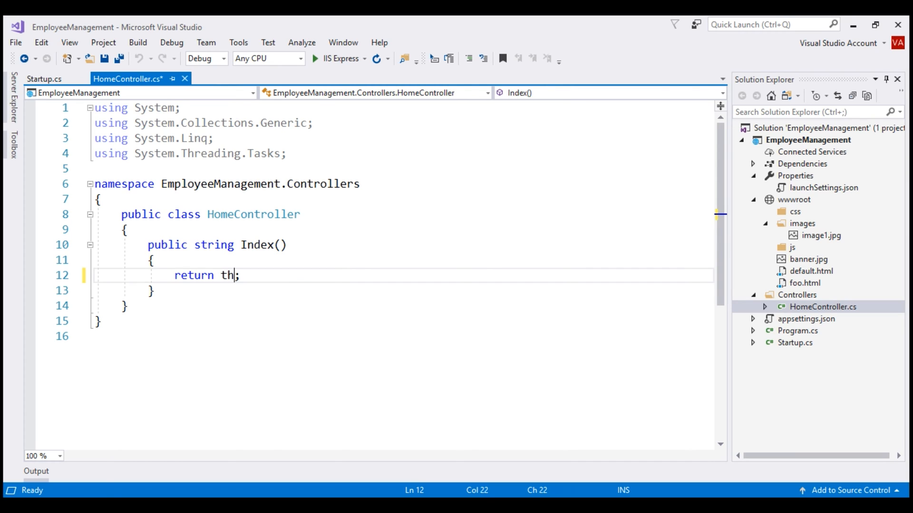
type("is.")
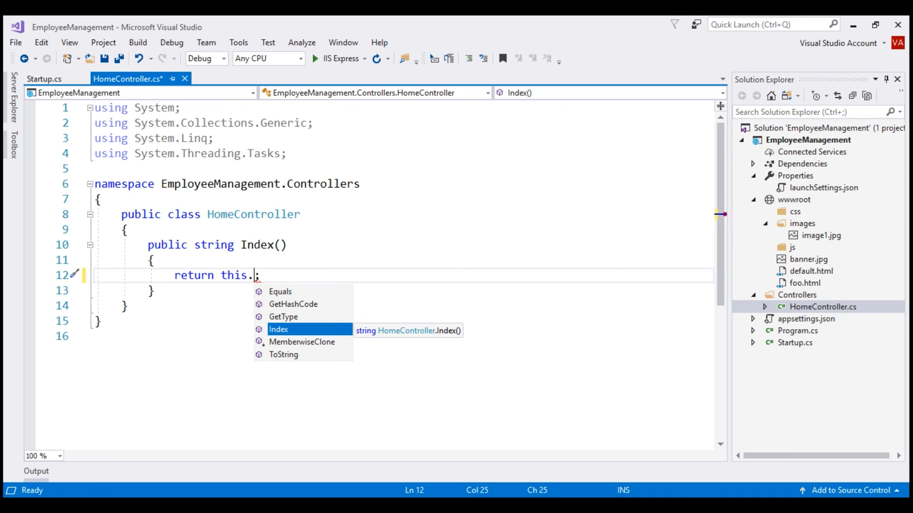
mouse_move(272, 187)
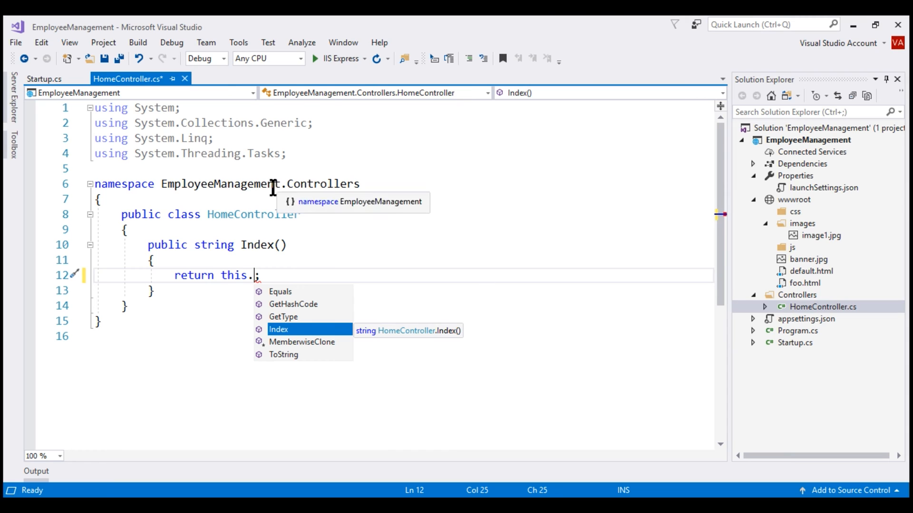
left_click(303, 214)
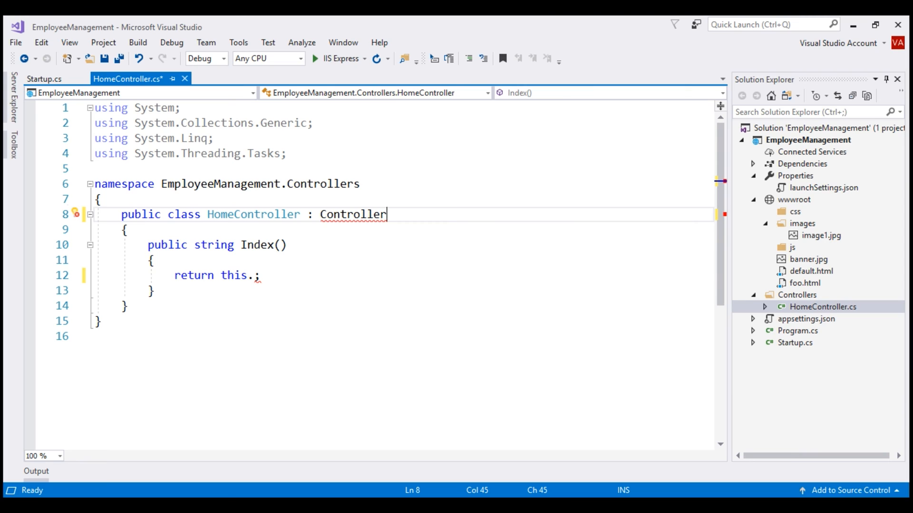
- Add using Microsoft.AspNetCore.Mvc via the quick action and retype the dot after this for IntelliSense
left_click(75, 214)
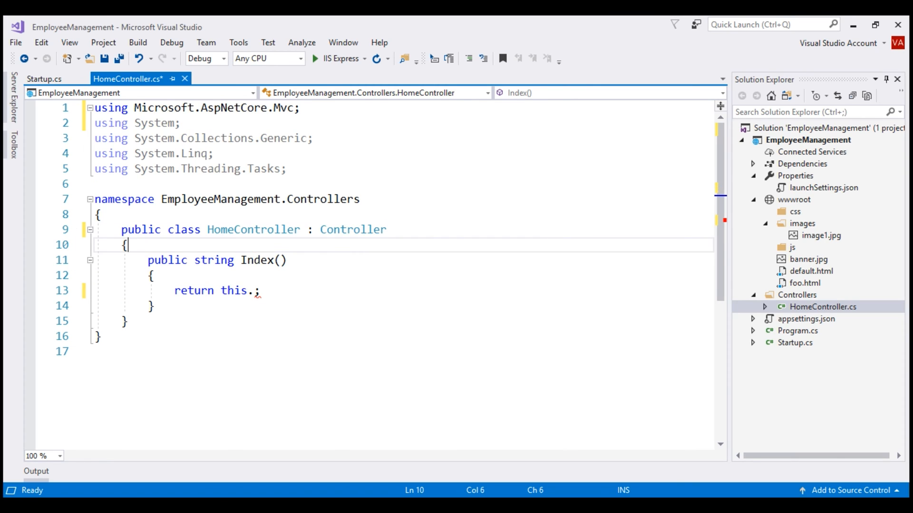
key("Backspace")
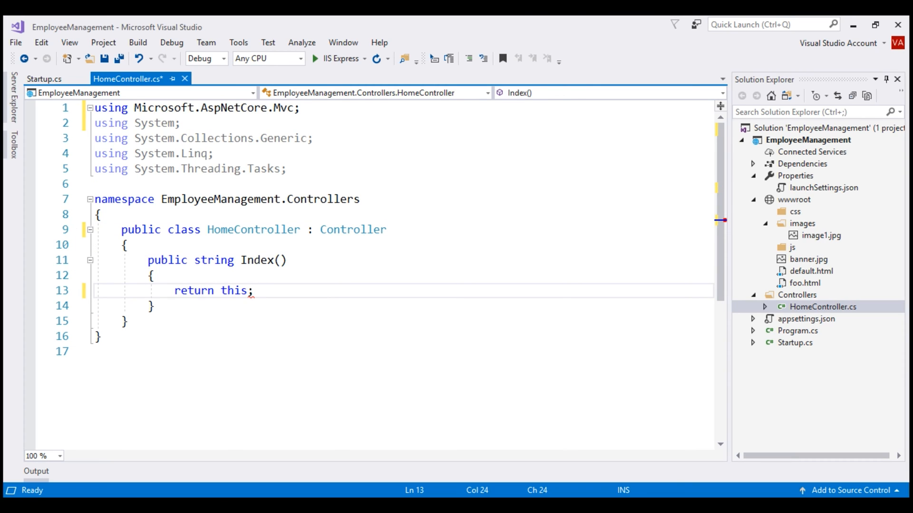
type(".")
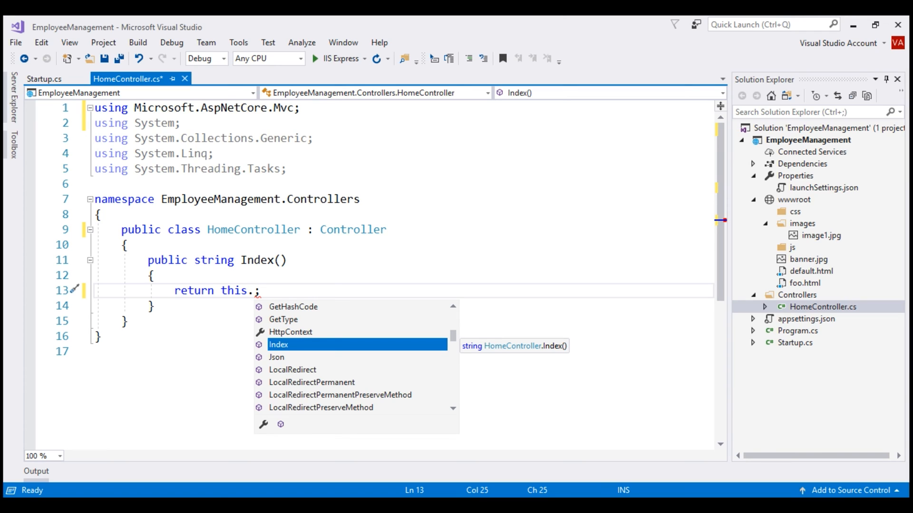
mouse_move(315, 229)
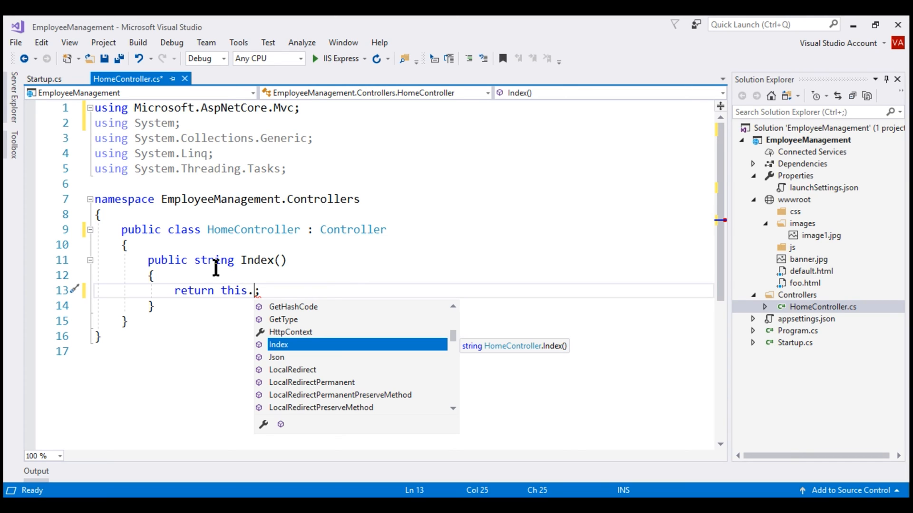
mouse_move(302, 268)
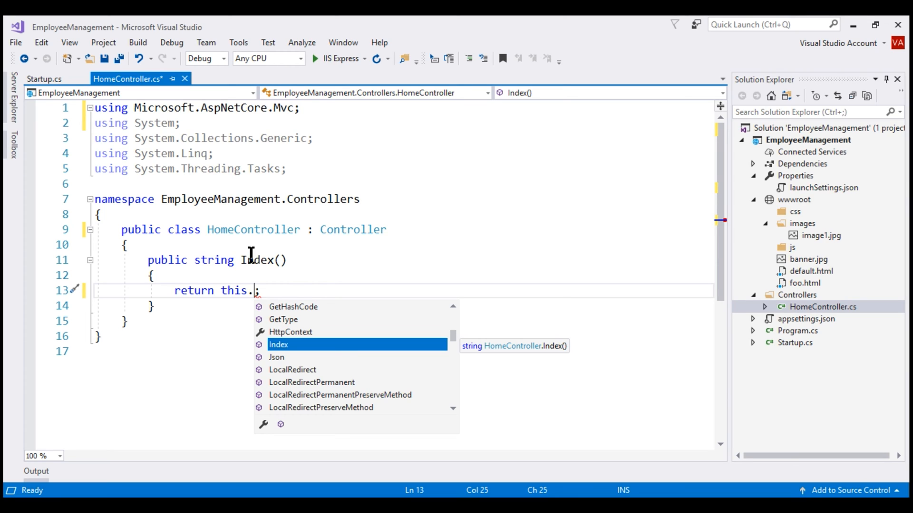
mouse_move(367, 249)
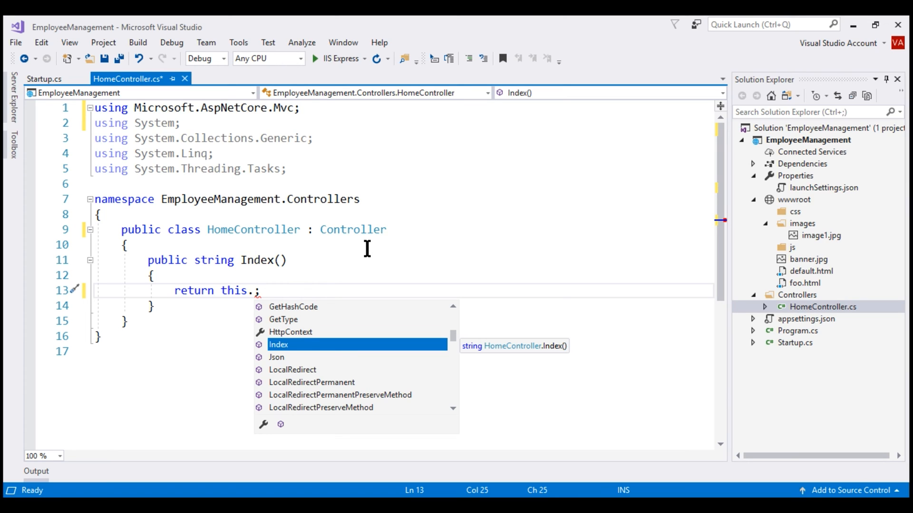
mouse_move(267, 261)
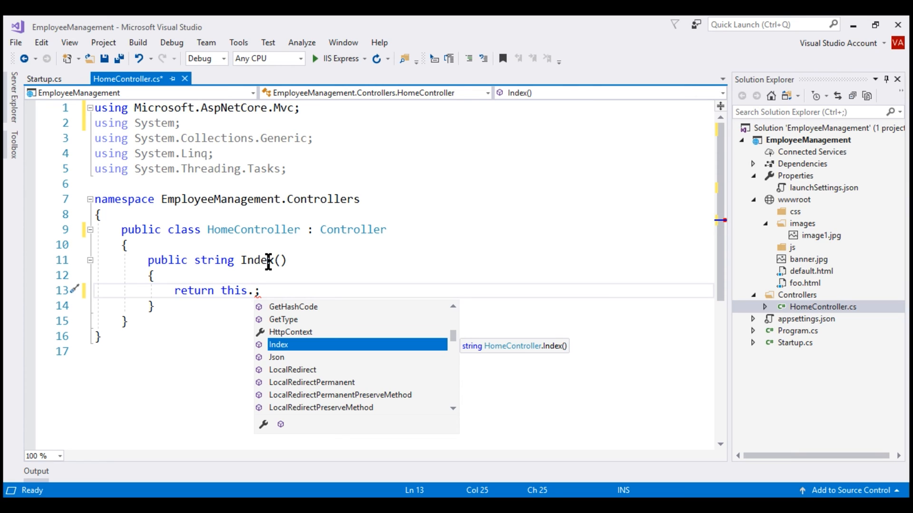
mouse_move(391, 258)
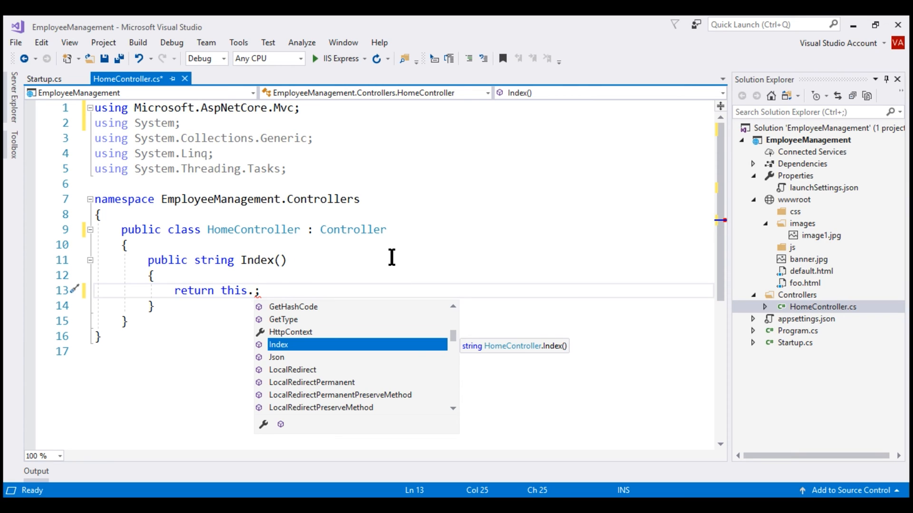
mouse_move(351, 219)
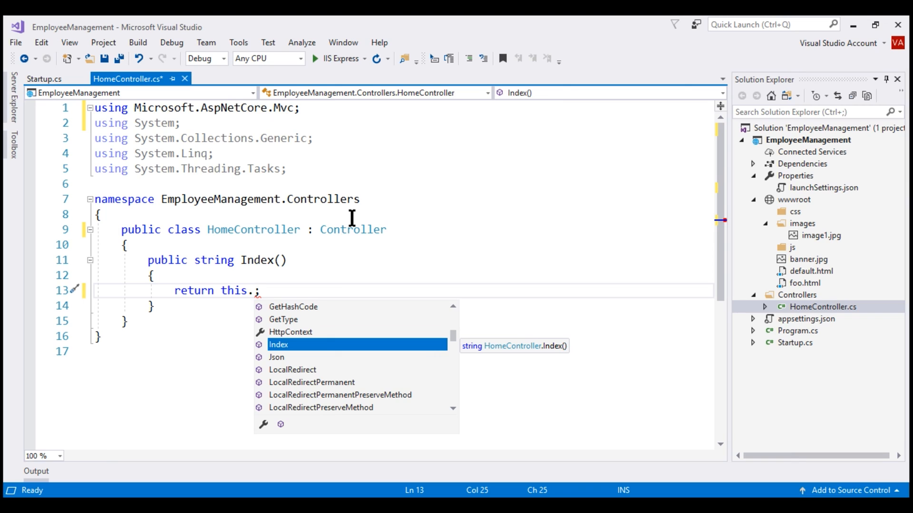
mouse_move(471, 224)
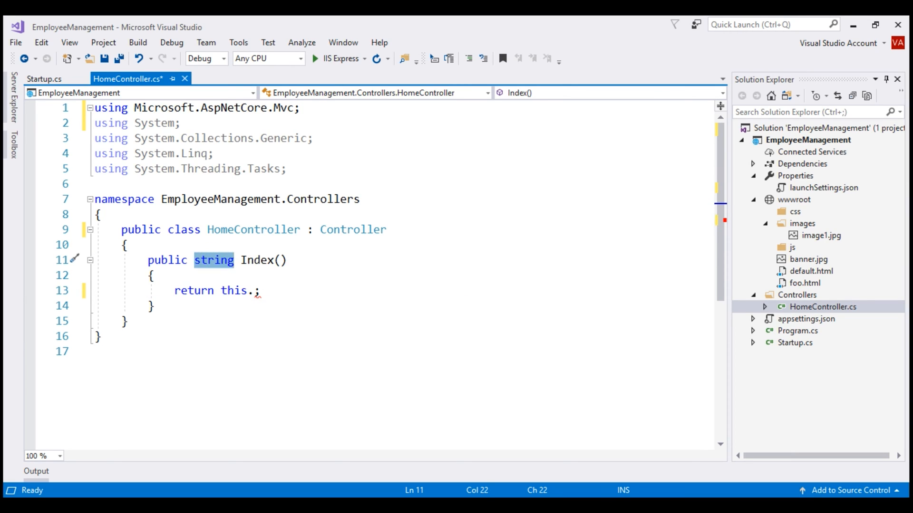
- Return Json(new { id=1, name="Pragim" }) from Index and build the project
type("JsonResul")
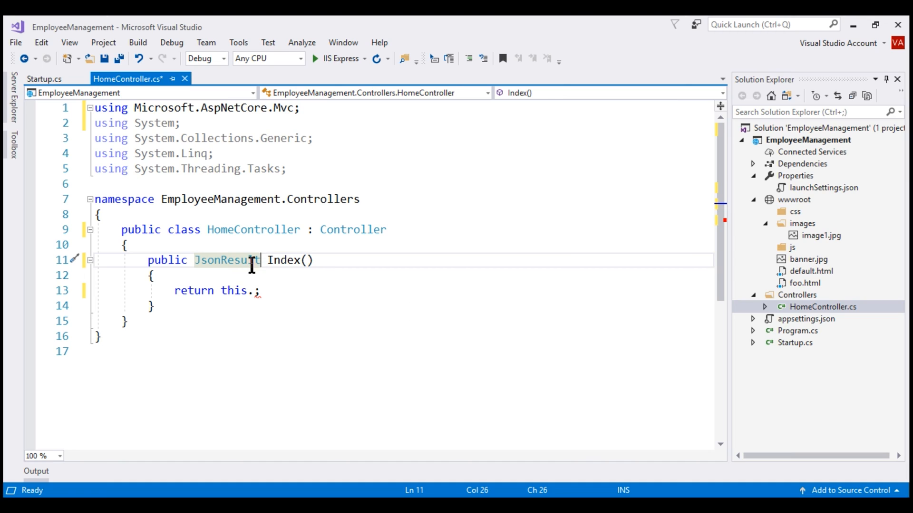
mouse_move(301, 285)
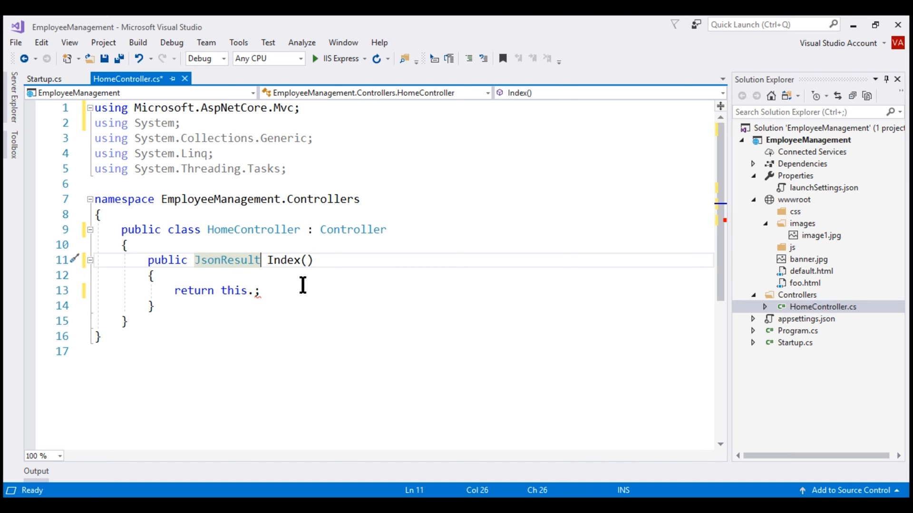
mouse_move(342, 229)
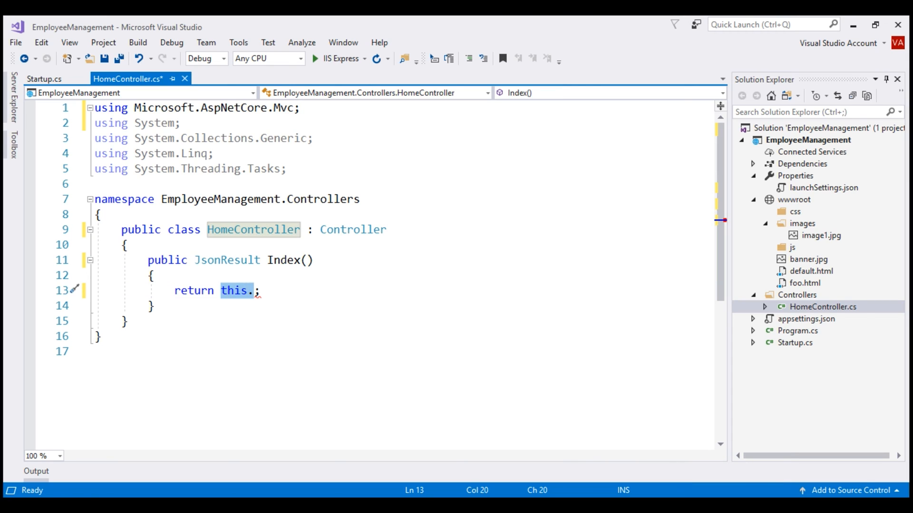
type("Json(")
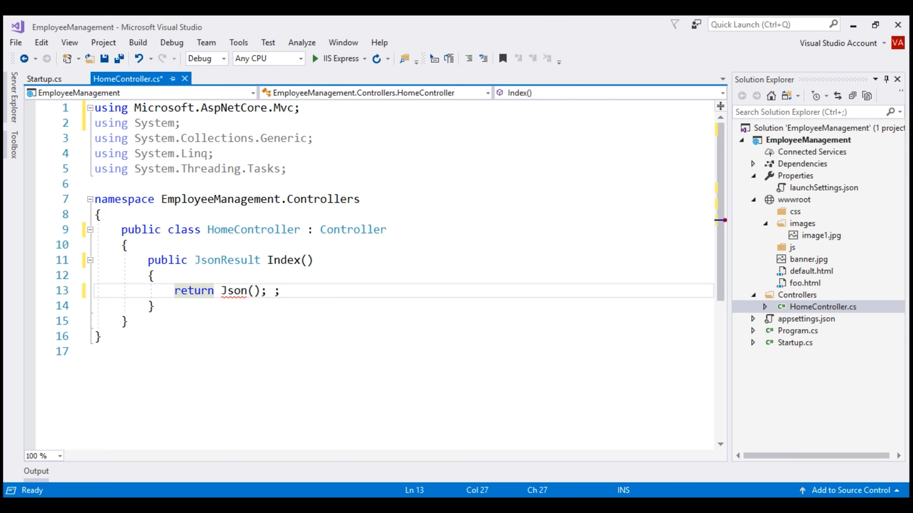
type("new {")
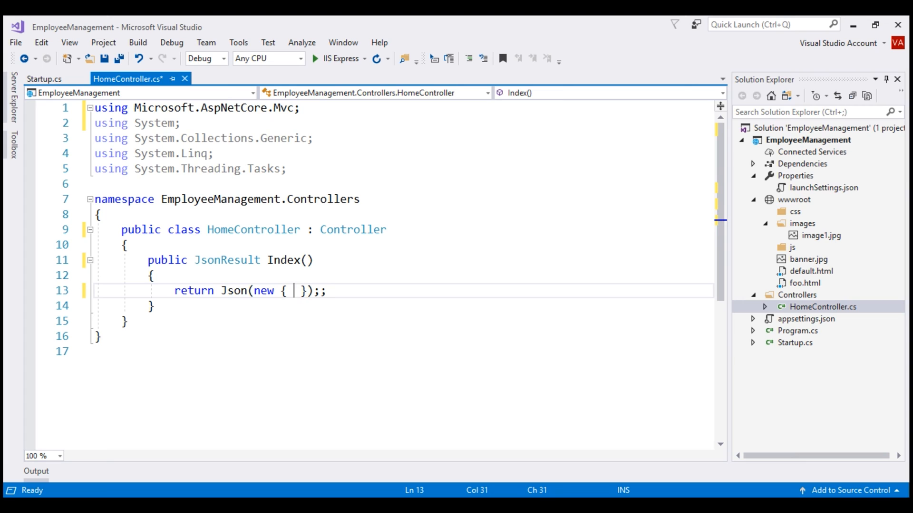
type("id=1")
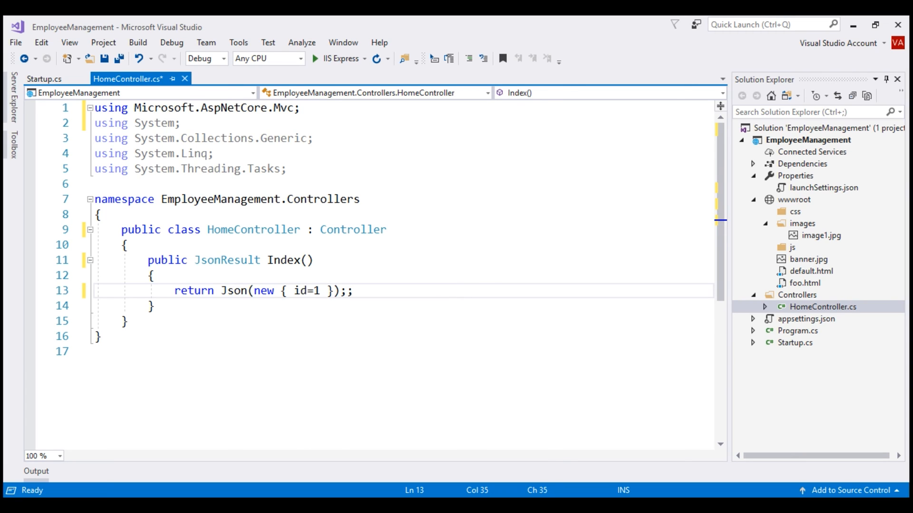
type(", name=")
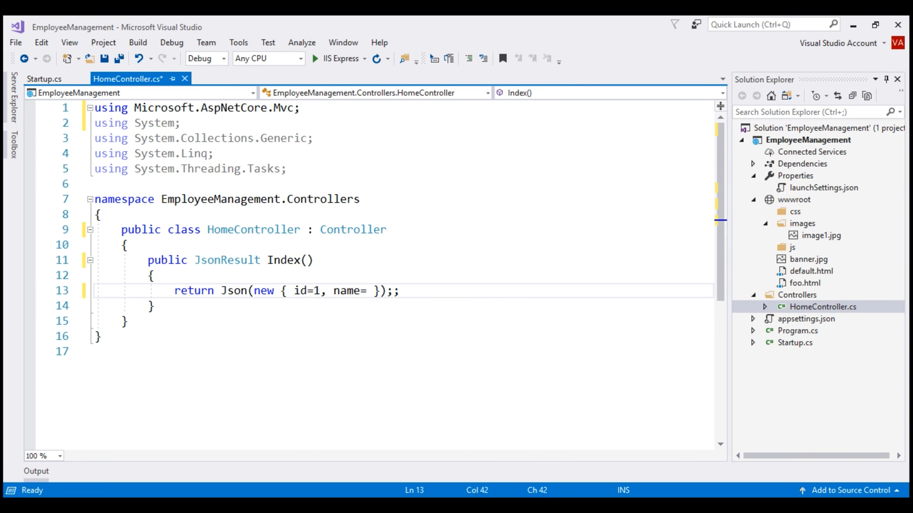
type("\"Pragim\"")
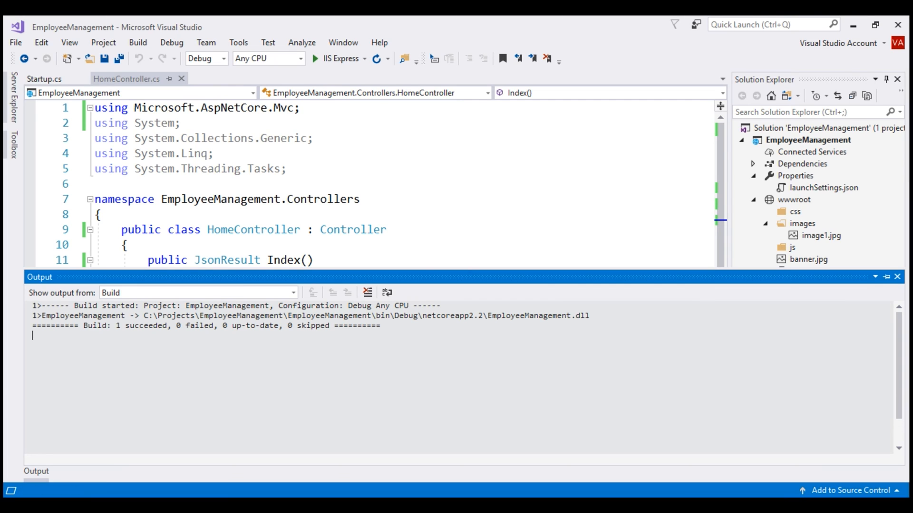
left_click(338, 59)
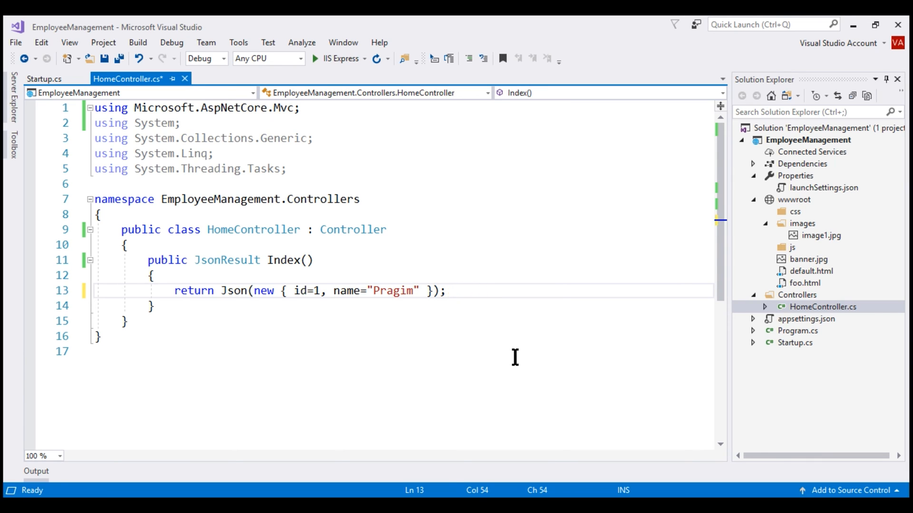
- In Startup.cs change services.AddMvc() to services.AddMvcCore() and run the web application
left_click(42, 79)
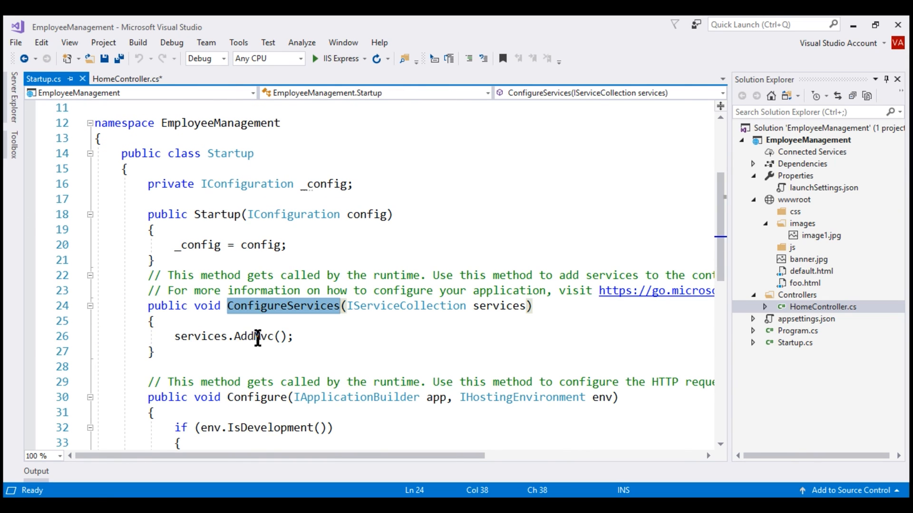
left_click(227, 336)
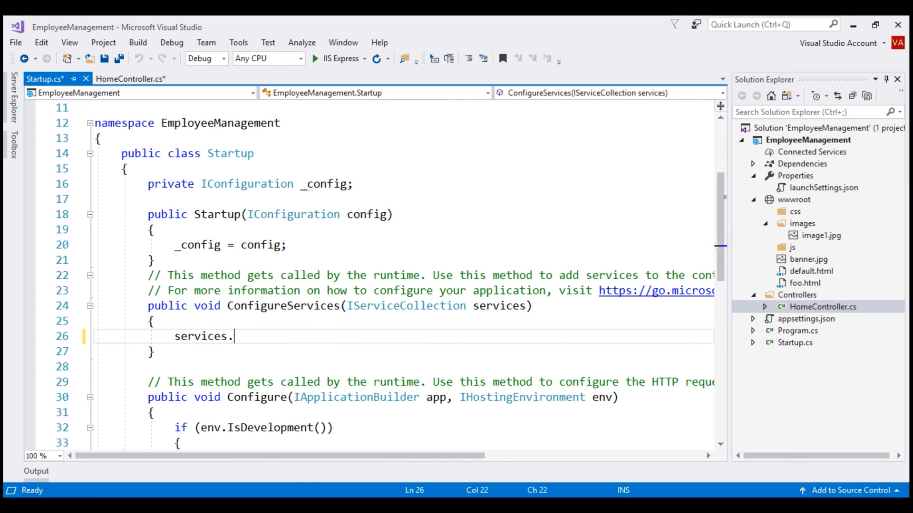
type("AddMvcCore()")
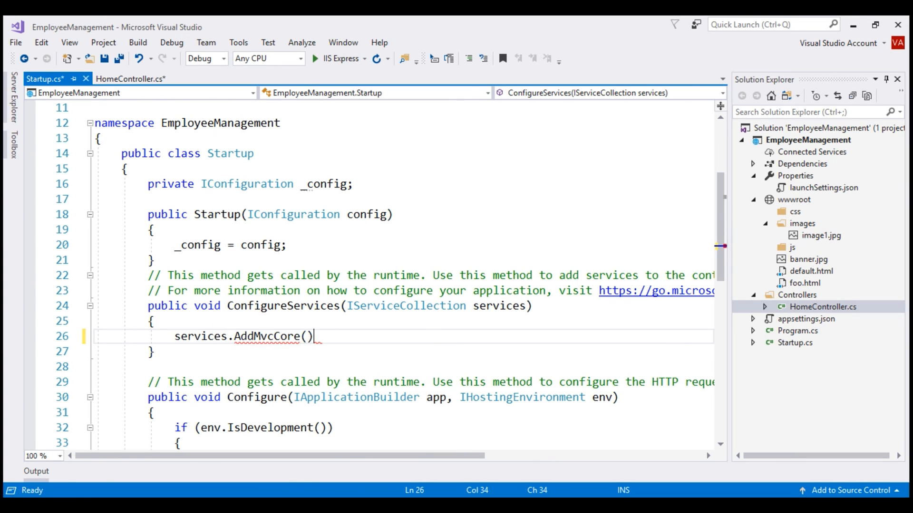
type(";")
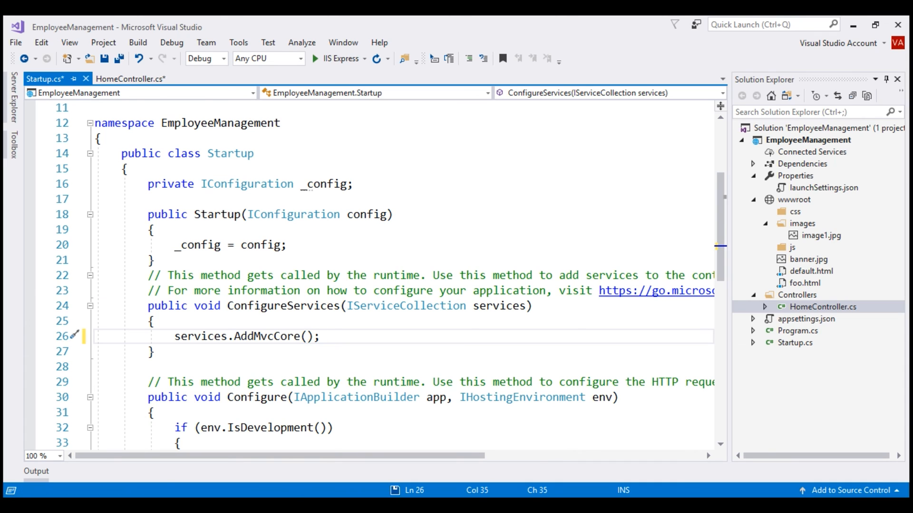
key("F6")
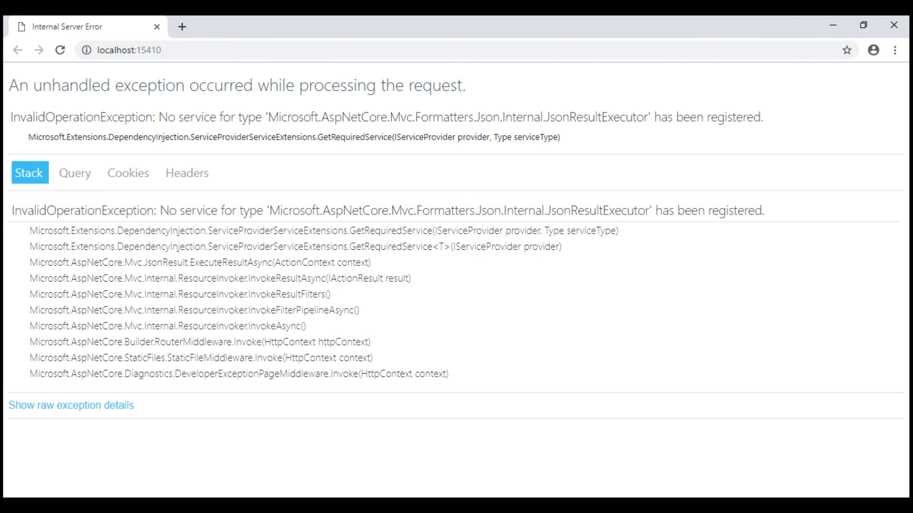
- Select the JsonResultExecutor type name in the InvalidOperationException error page
double_click(587, 116)
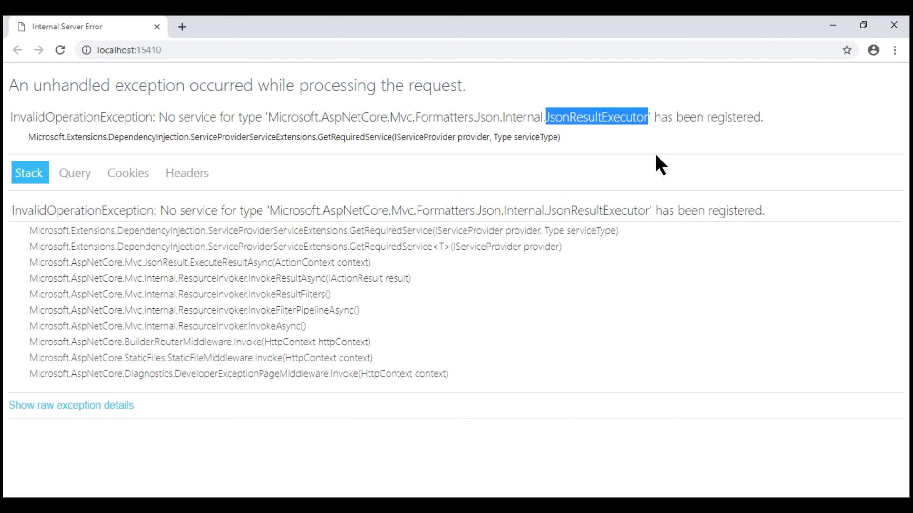
mouse_move(711, 144)
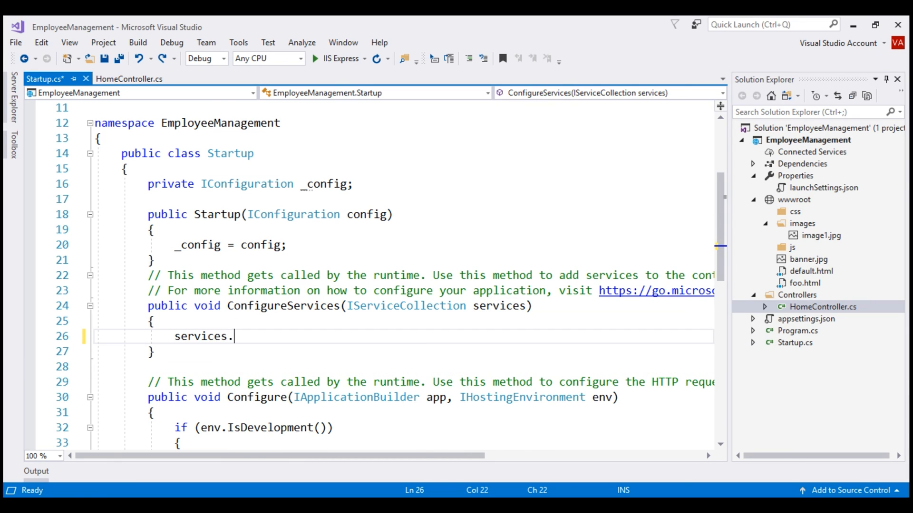
- Restore services.AddMvc(); in ConfigureServices and save Startup.cs
type("addmv")
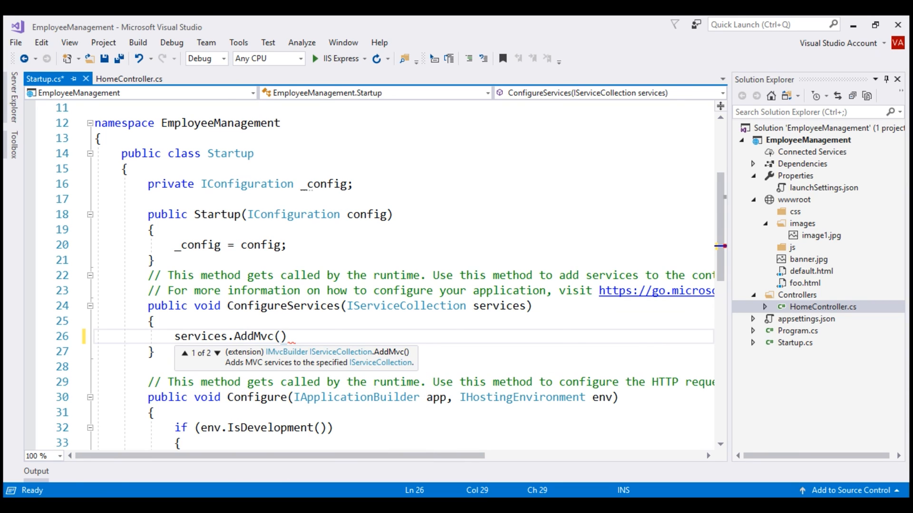
type(";")
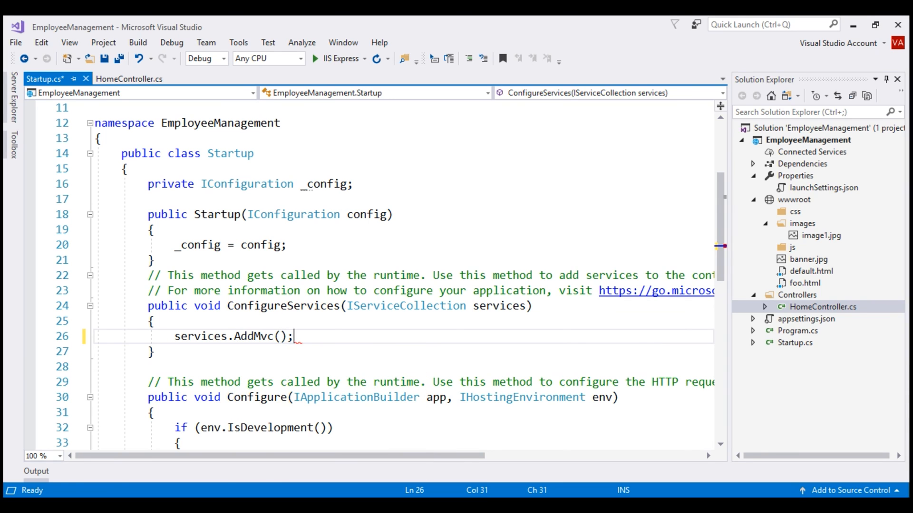
key("ctrl+s")
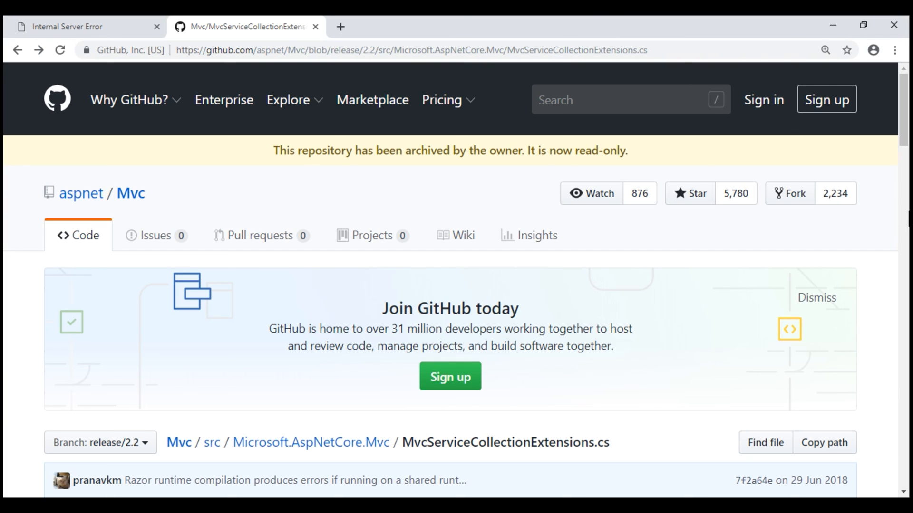
scroll("down", 3)
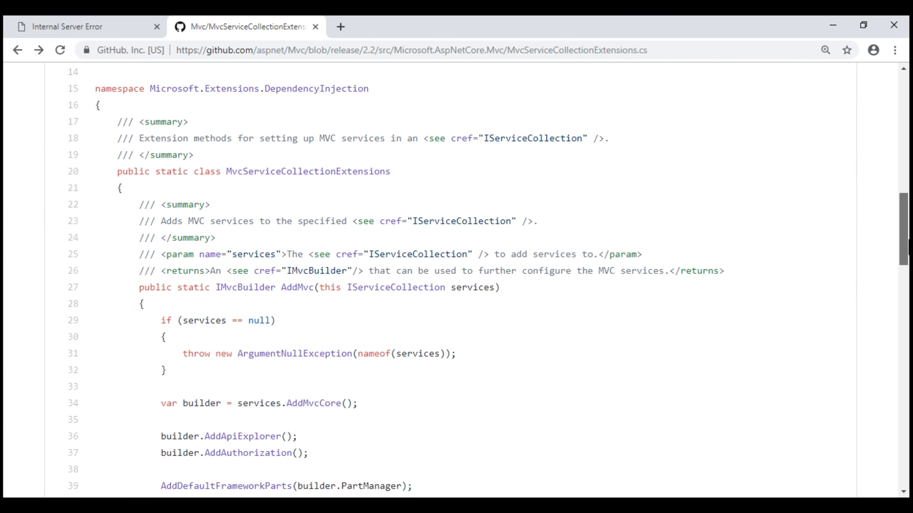
scroll("down", 3)
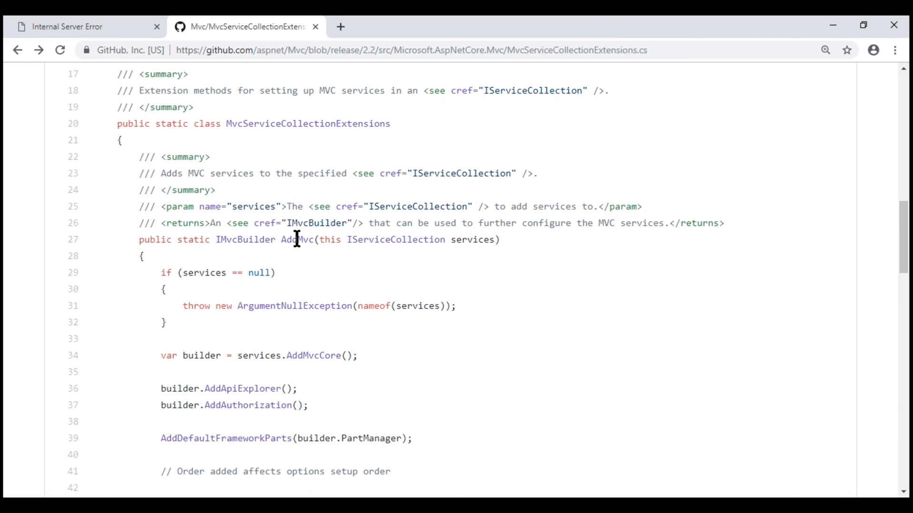
double_click(297, 239)
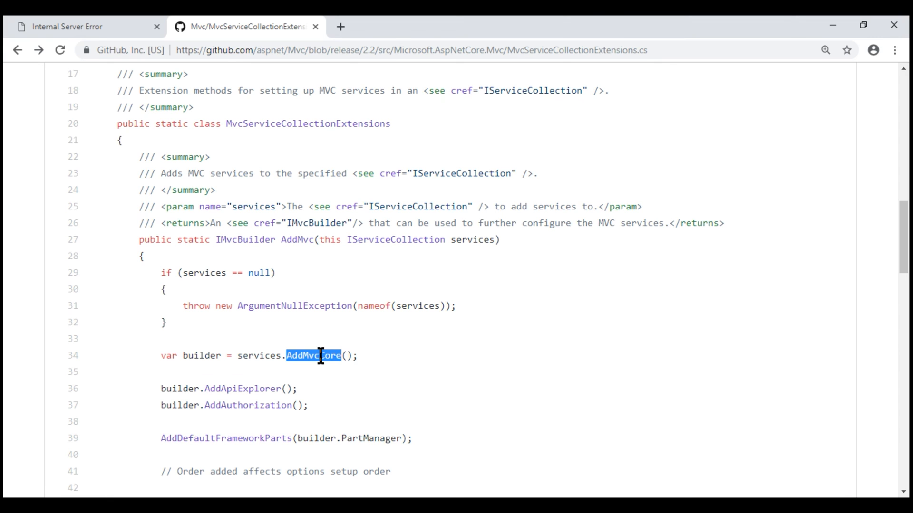
scroll("down", 3)
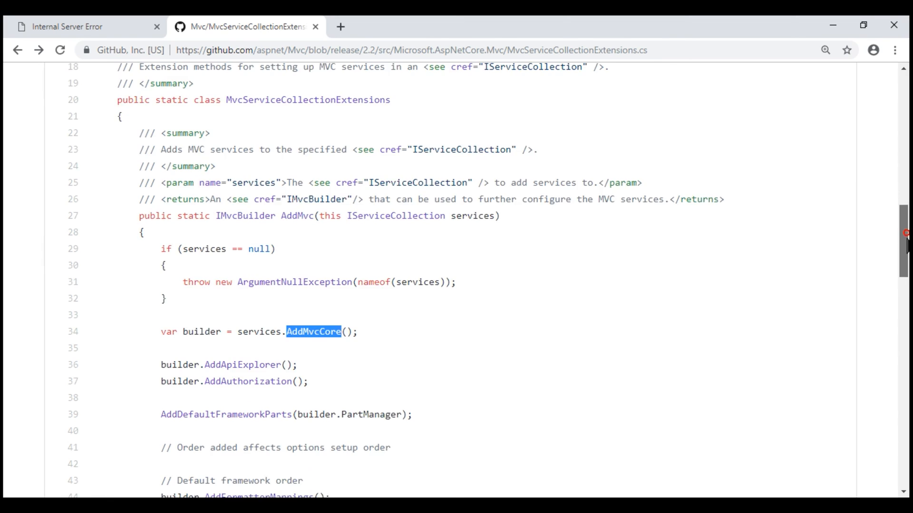
scroll("down", 3)
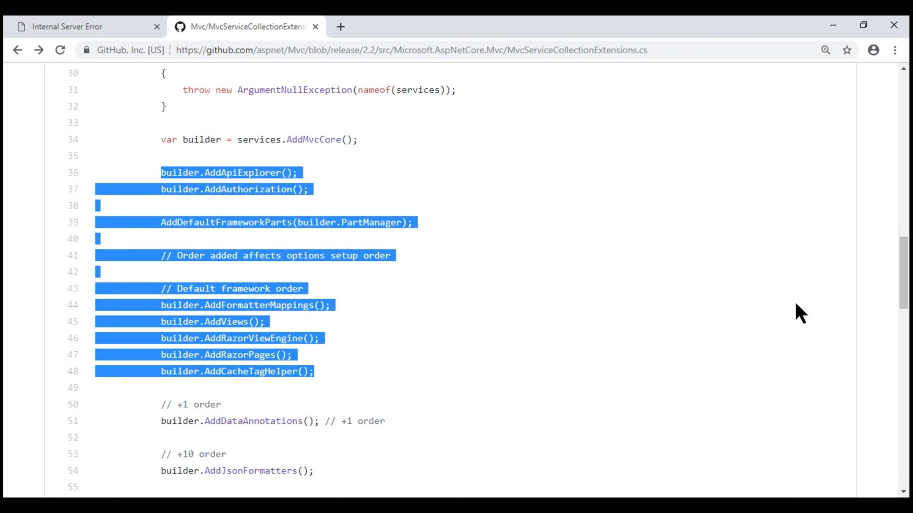
scroll("down", 3)
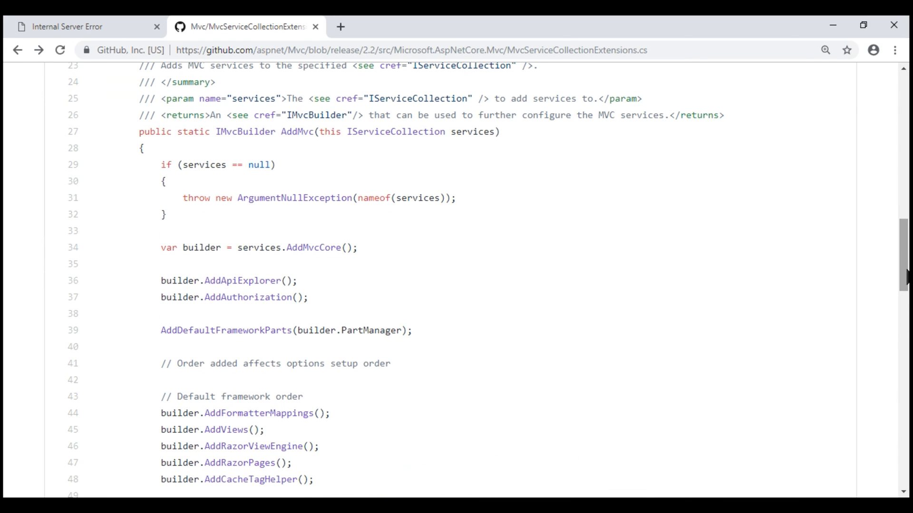
double_click(313, 248)
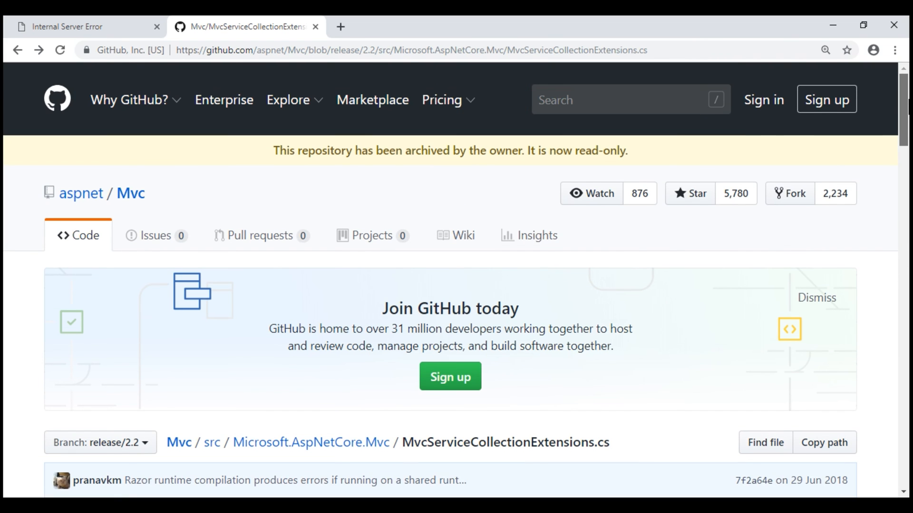
left_click(629, 100)
type("AddMvcCore")
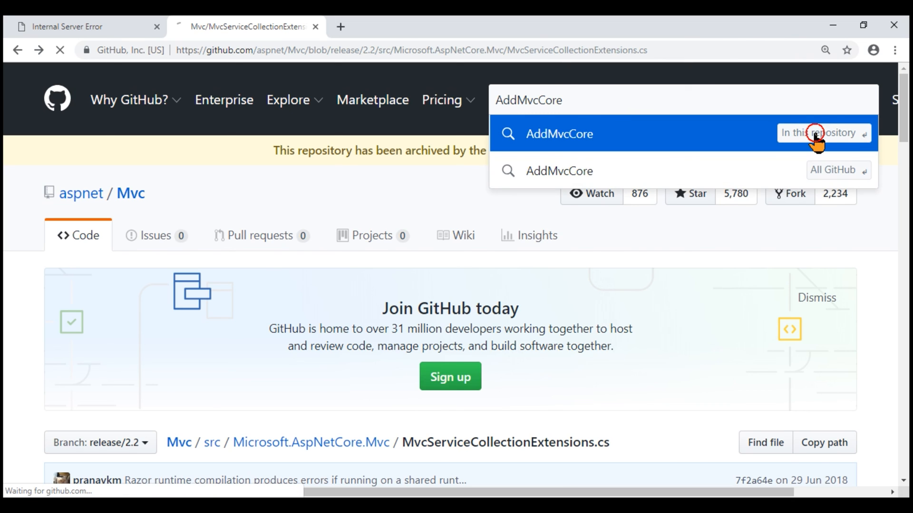
- Search the repo for AddMvcCore, view it calling AddMvcCoreServices in MvcCoreServiceCollectionExtensions.cs, then return to the error page
left_click(817, 133)
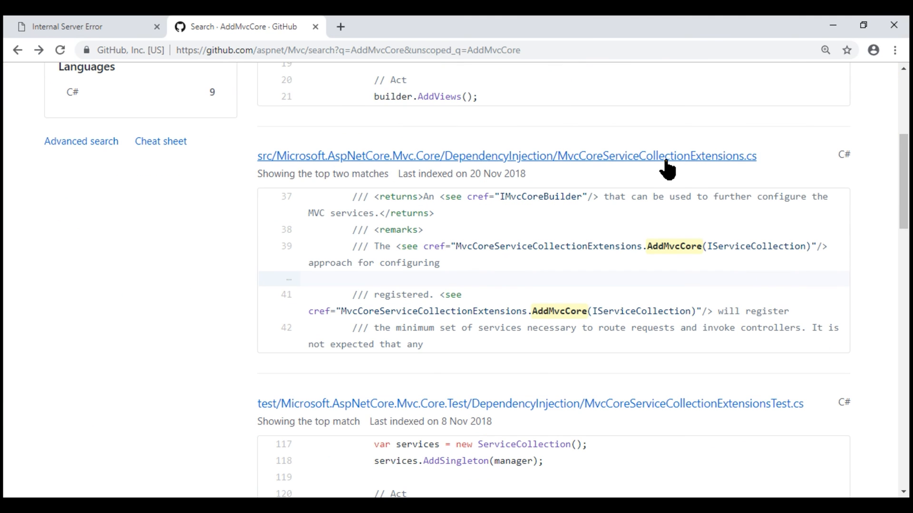
left_click(507, 155)
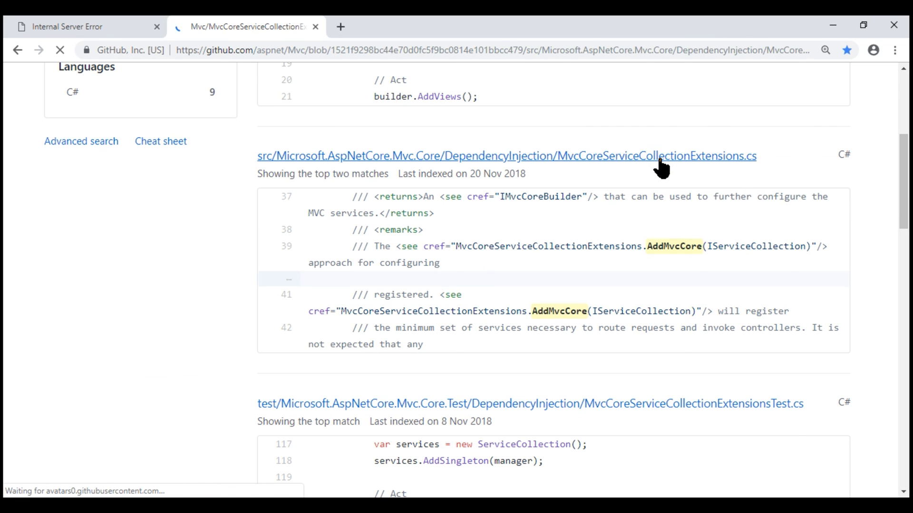
left_click(507, 155)
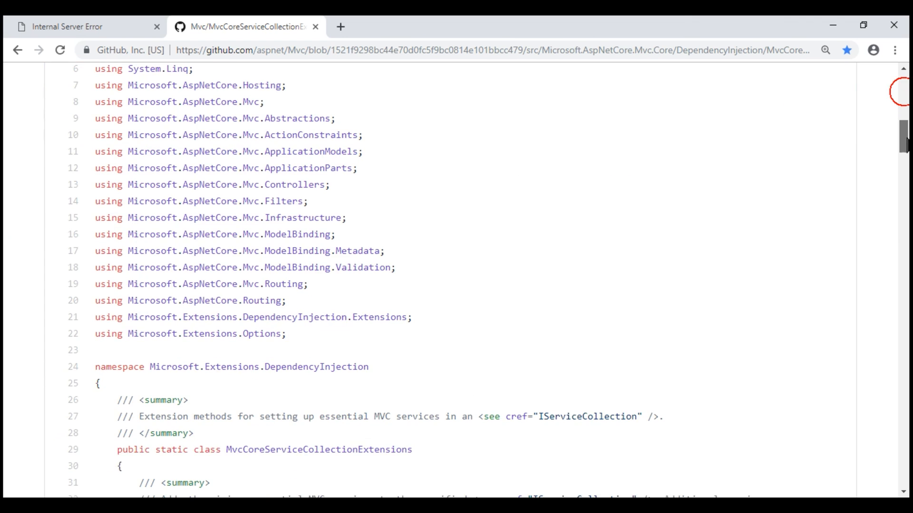
scroll("down", 3)
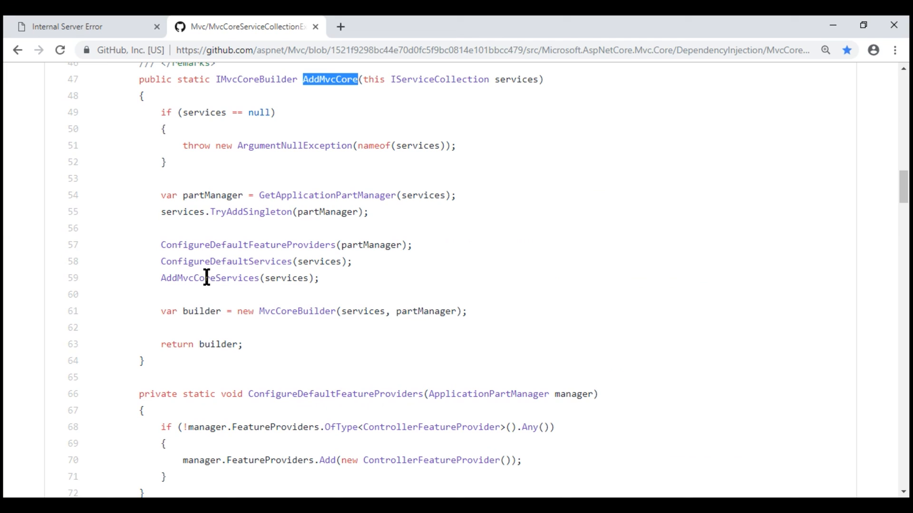
double_click(209, 277)
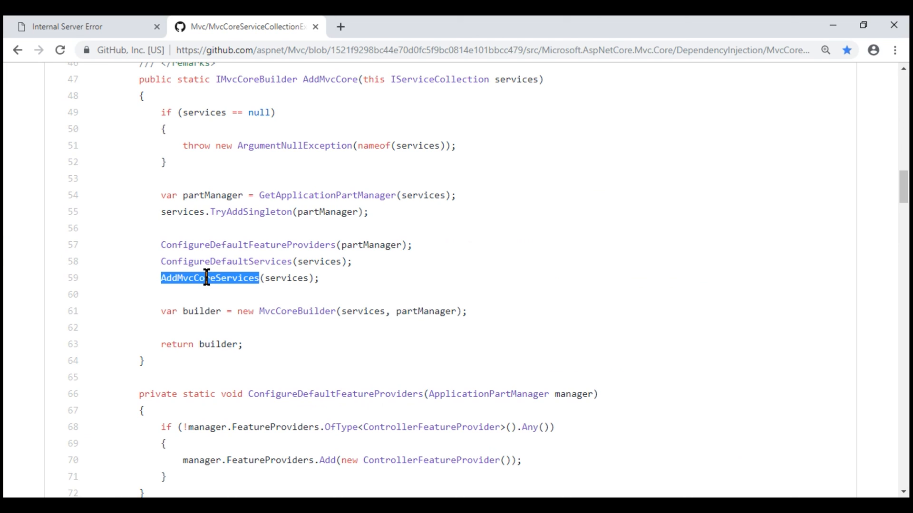
left_click(66, 26)
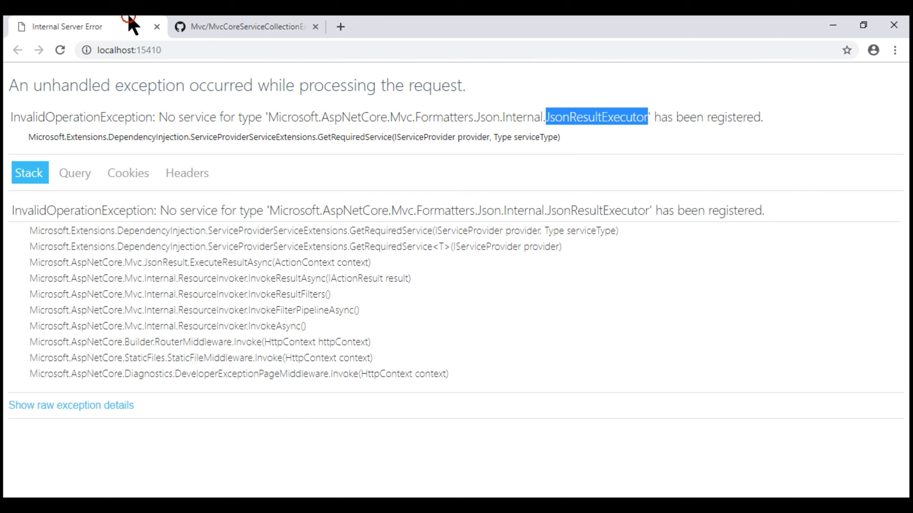
mouse_move(568, 198)
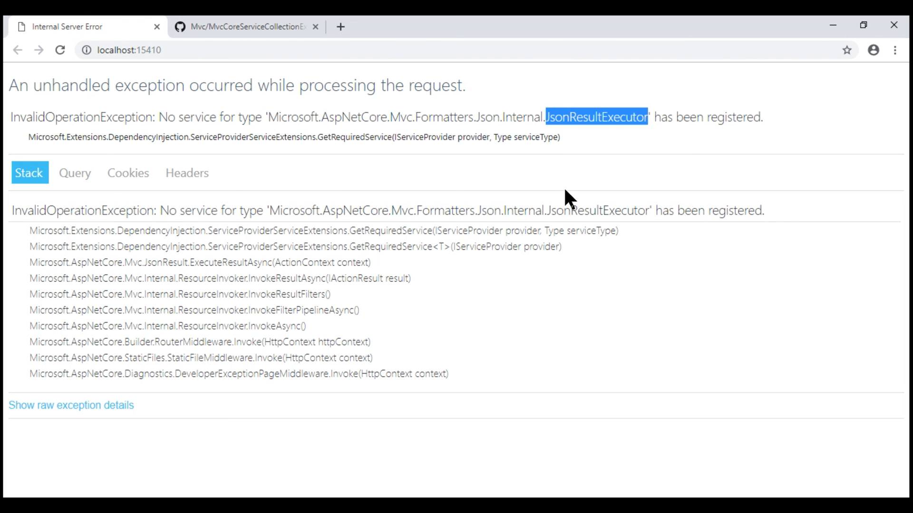